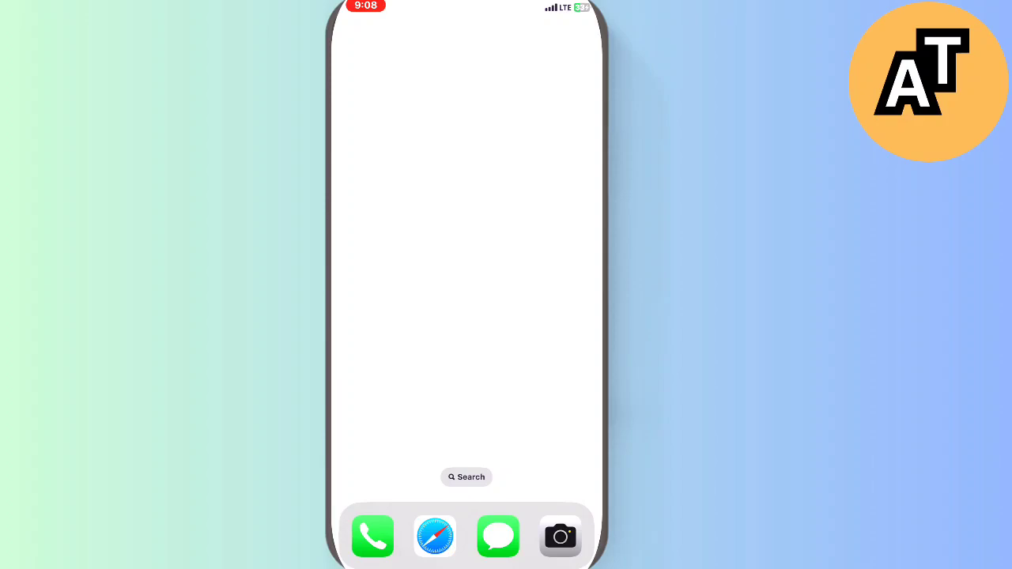
Launch Spotify from Spotlight search and land on its Home feed of playlists and albums
type("ph")
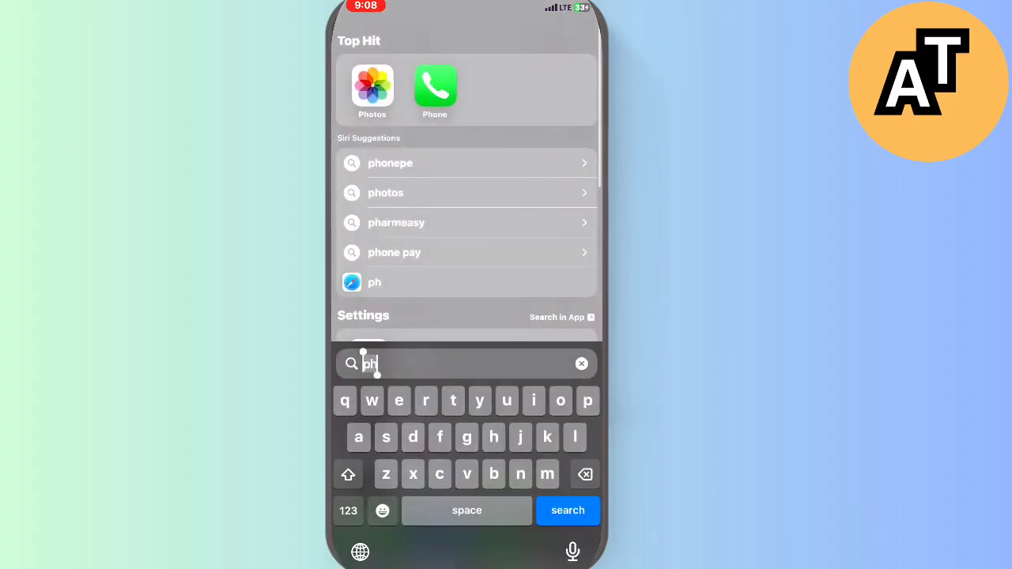
left_click(582, 364)
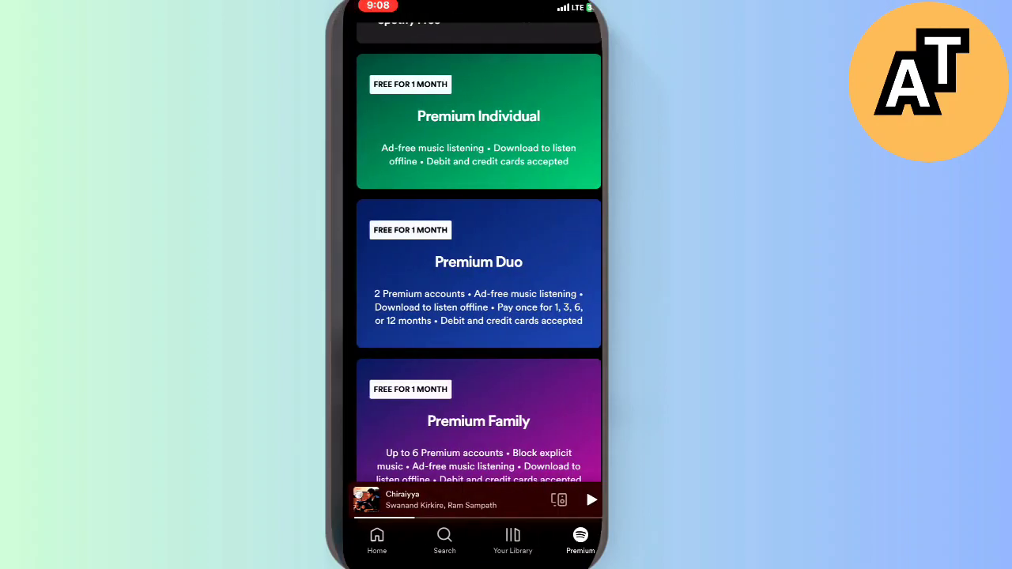
left_click(376, 541)
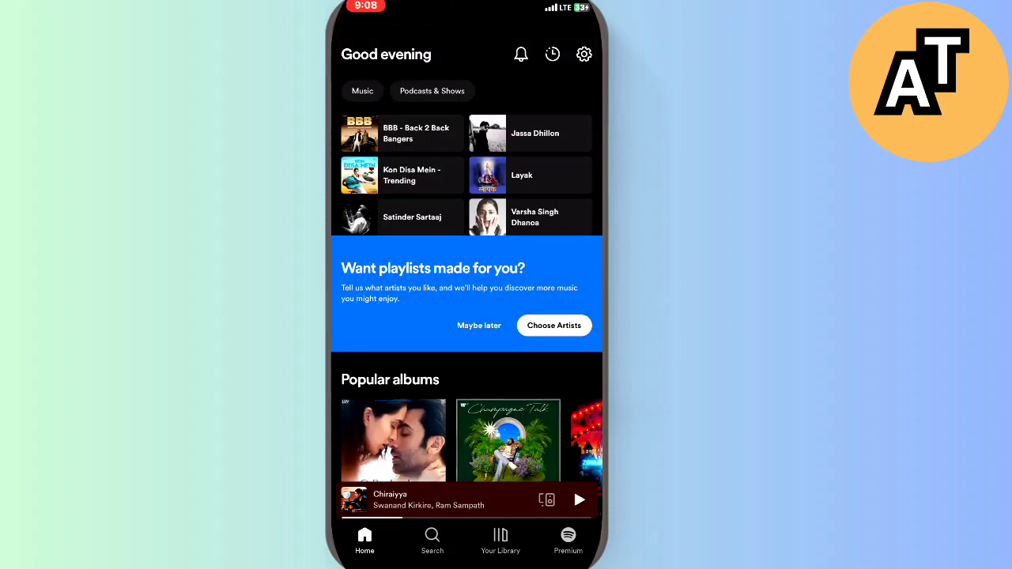
Show the Premium free-for-1-month offer and reach the Individual, Duo and Family plan cards
left_click(568, 540)
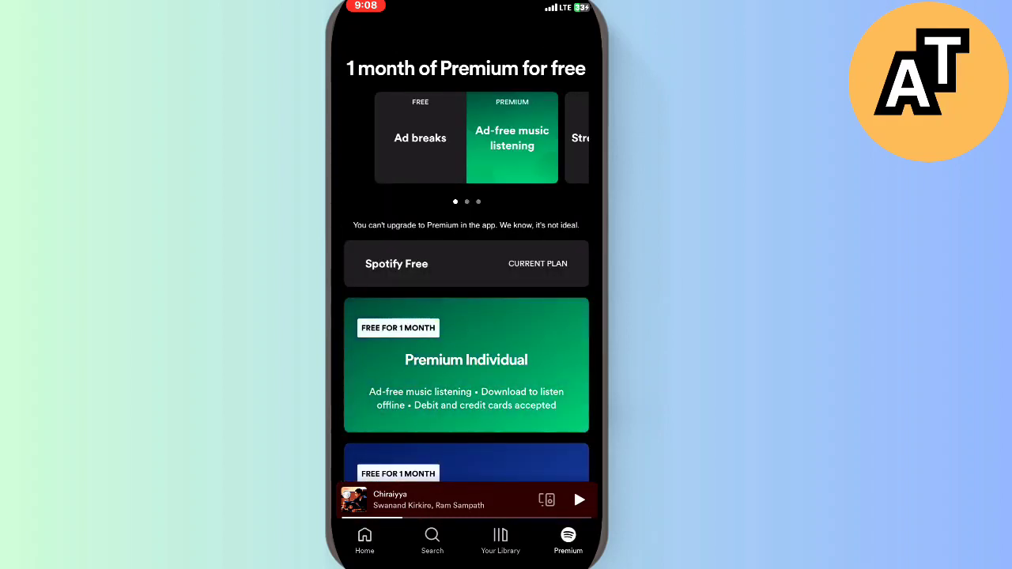
scroll("down", 3)
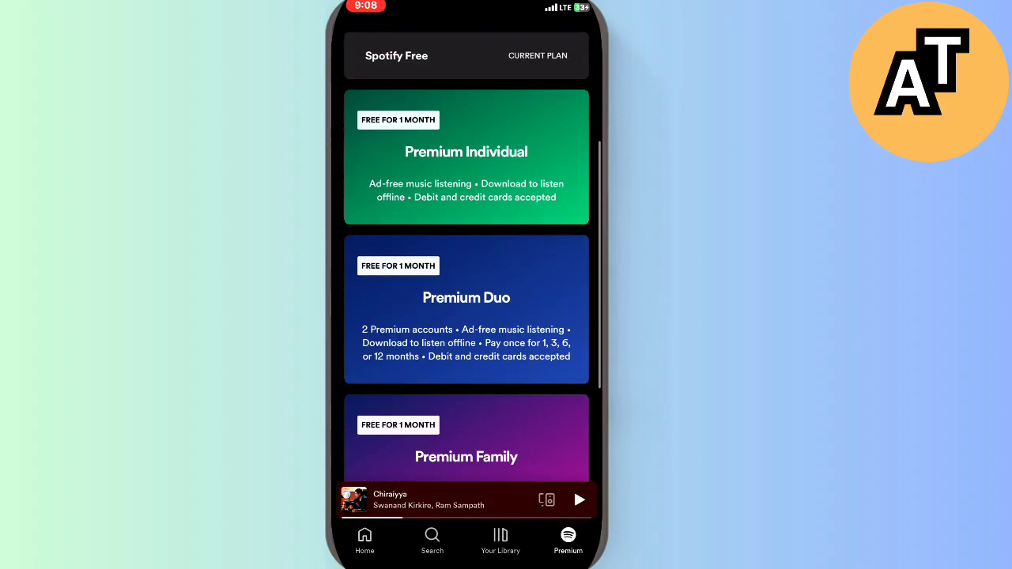
scroll("down", 3)
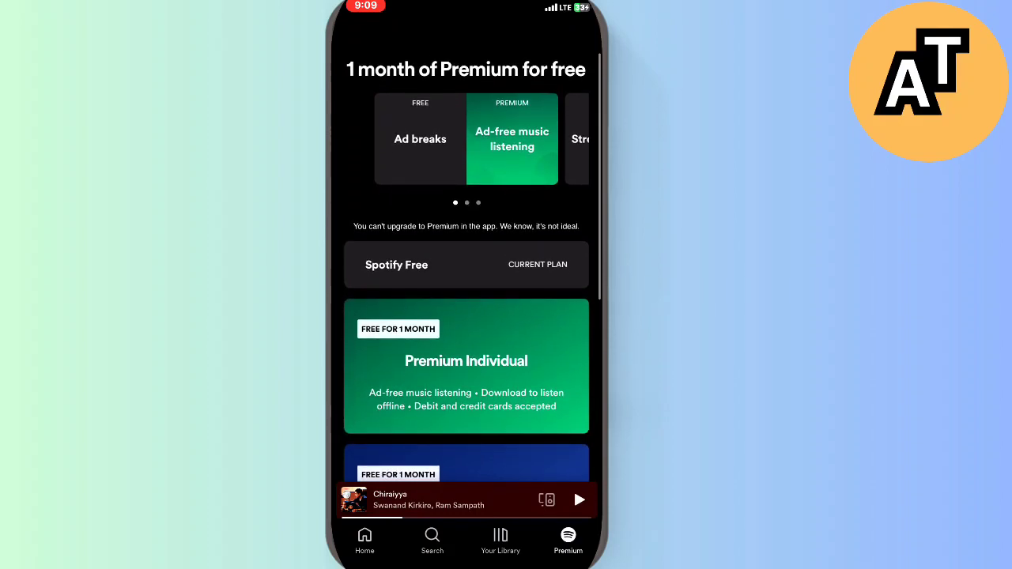
scroll("down", 3)
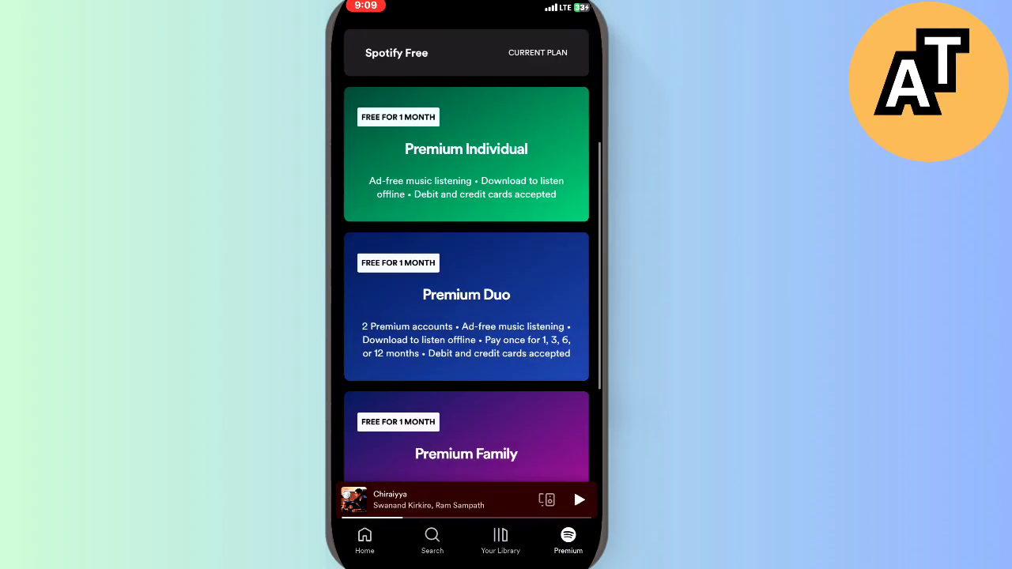
scroll("down", 3)
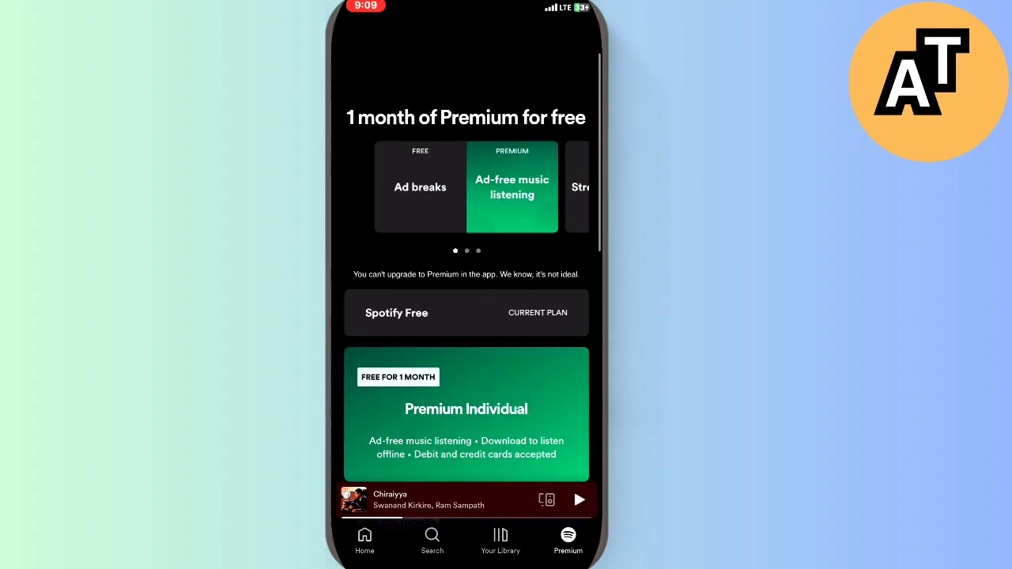
scroll("down", 3)
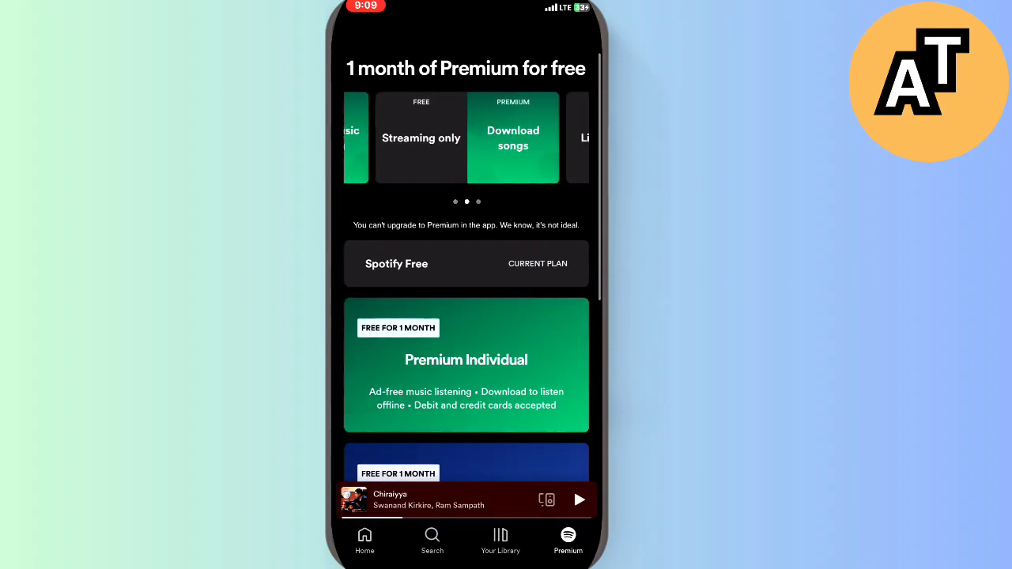
scroll("left", 3)
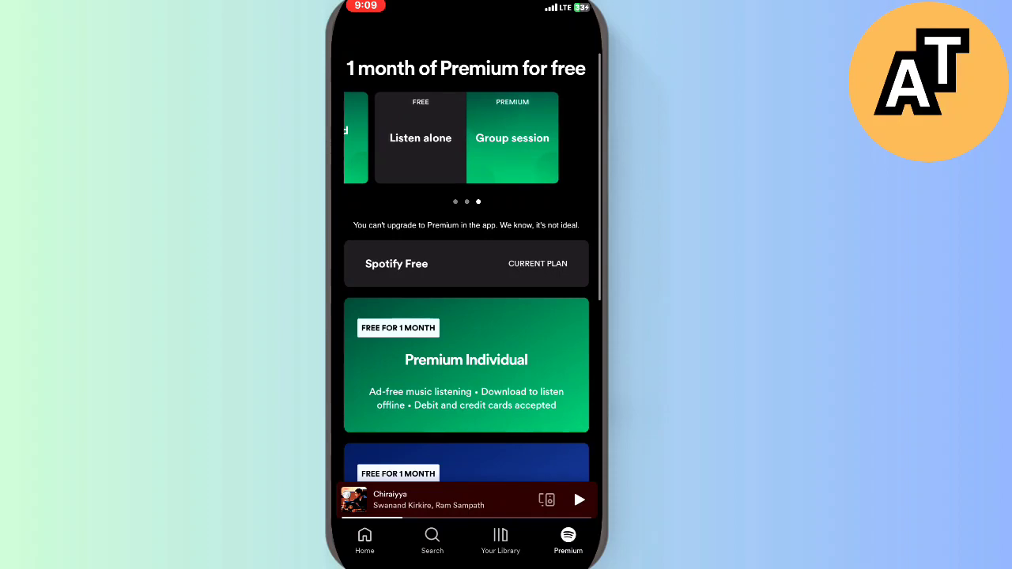
scroll("down", 3)
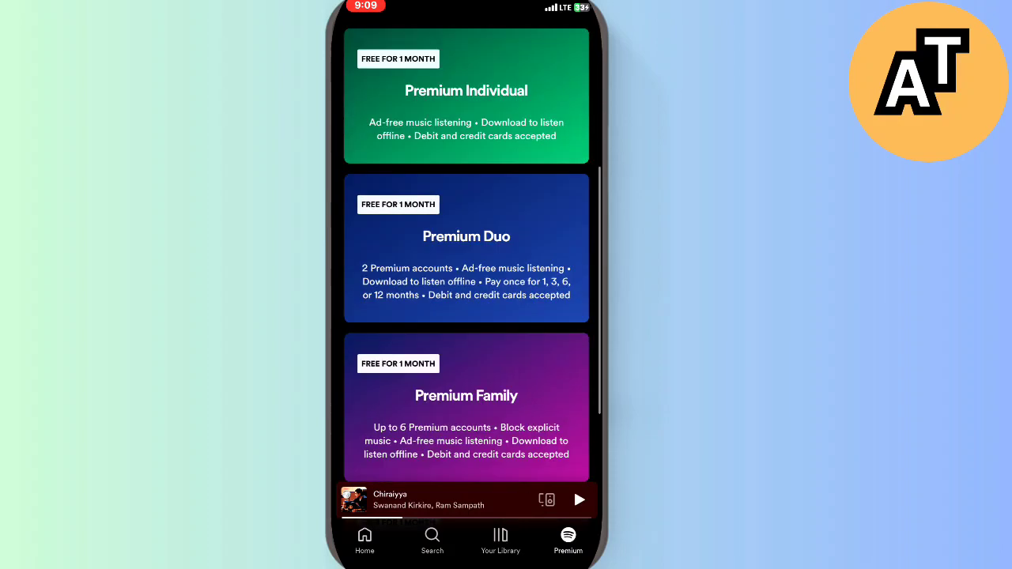